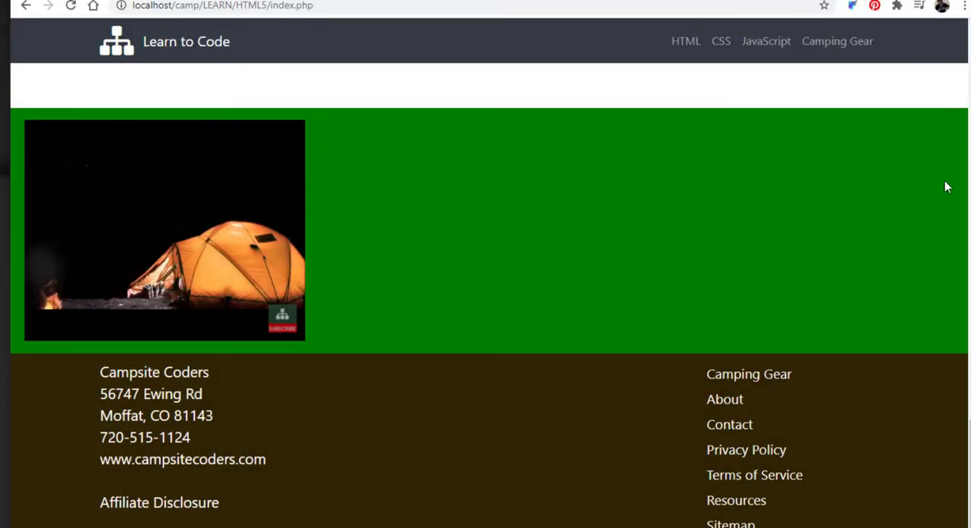
# Step: Reload index.php so the embedded camping YouTube video starts autoplaying muted from 0:00
pyautogui.click(164, 231)
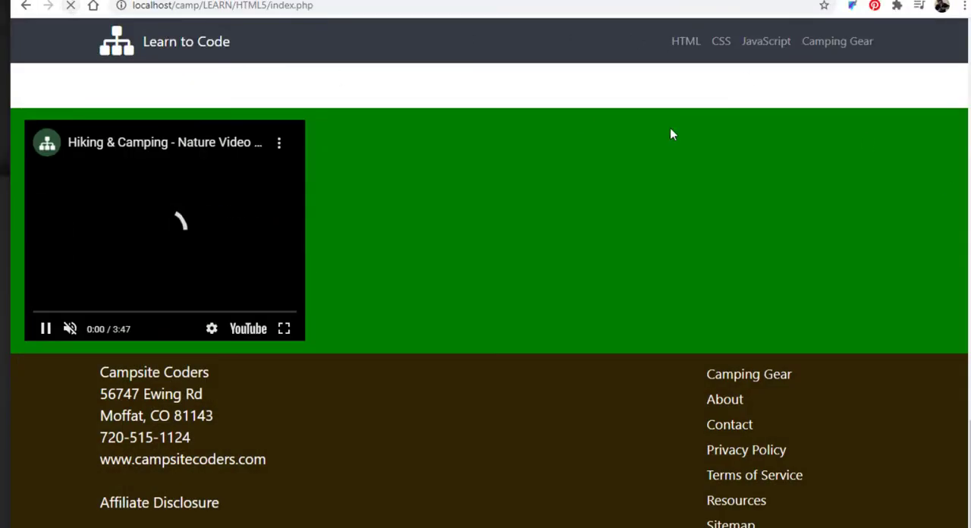